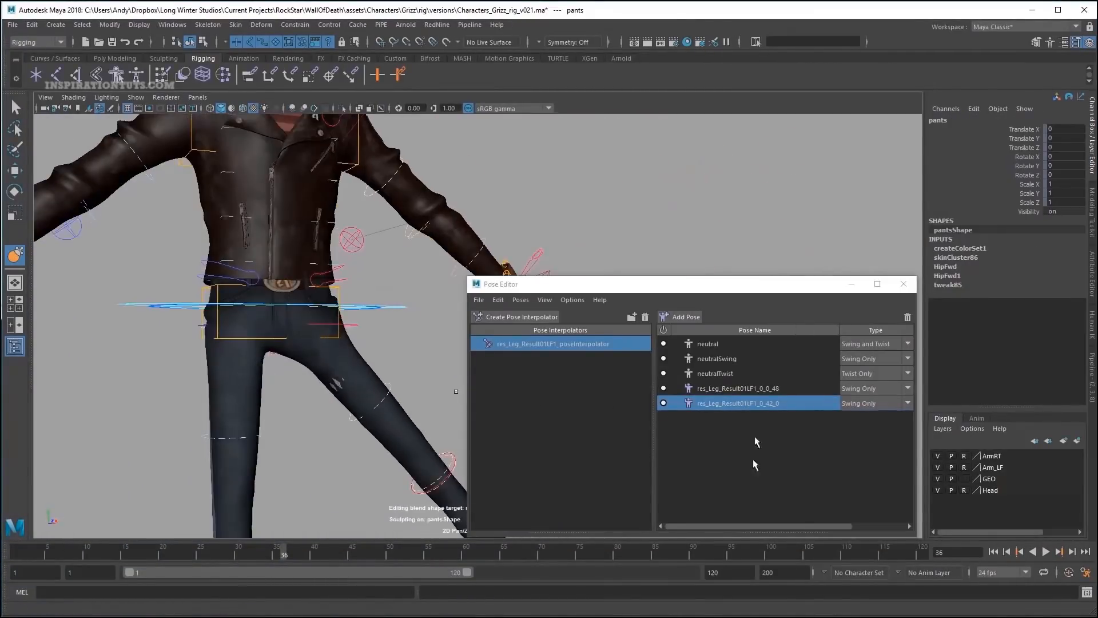
Bookmark frames 158 to 334 of the flea creature animation in the Time Slider
{"action": "left_click", "coordinate": [707, 343]}
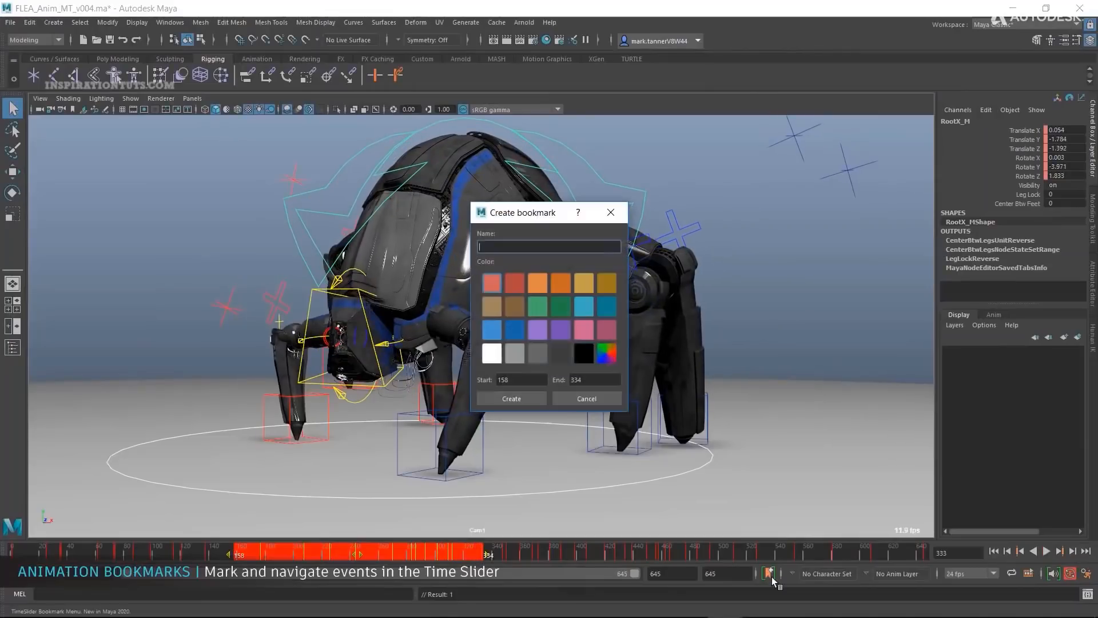
{"action": "left_click", "coordinate": [586, 398]}
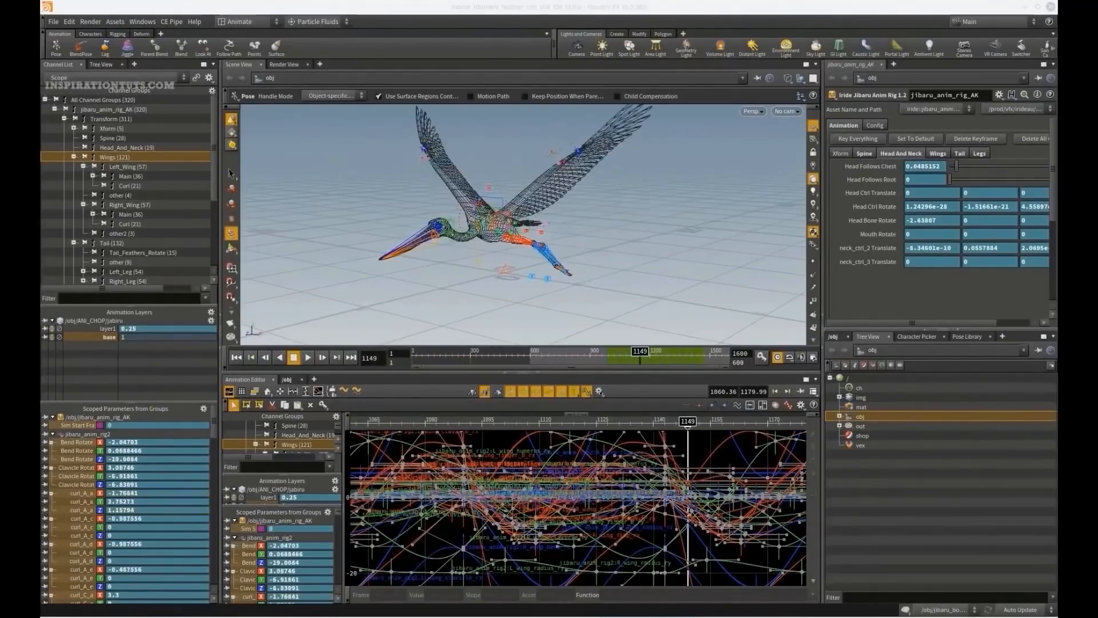
{"action": "left_click", "coordinate": [308, 357]}
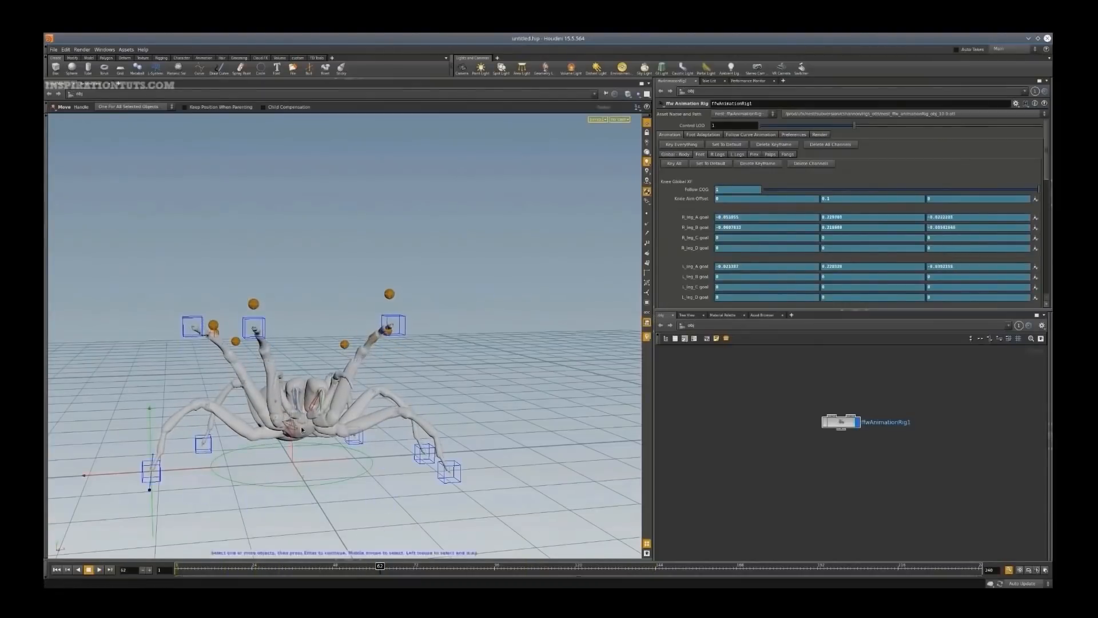
{"action": "left_click_drag", "start_coordinate": [379, 568], "coordinate": [368, 568]}
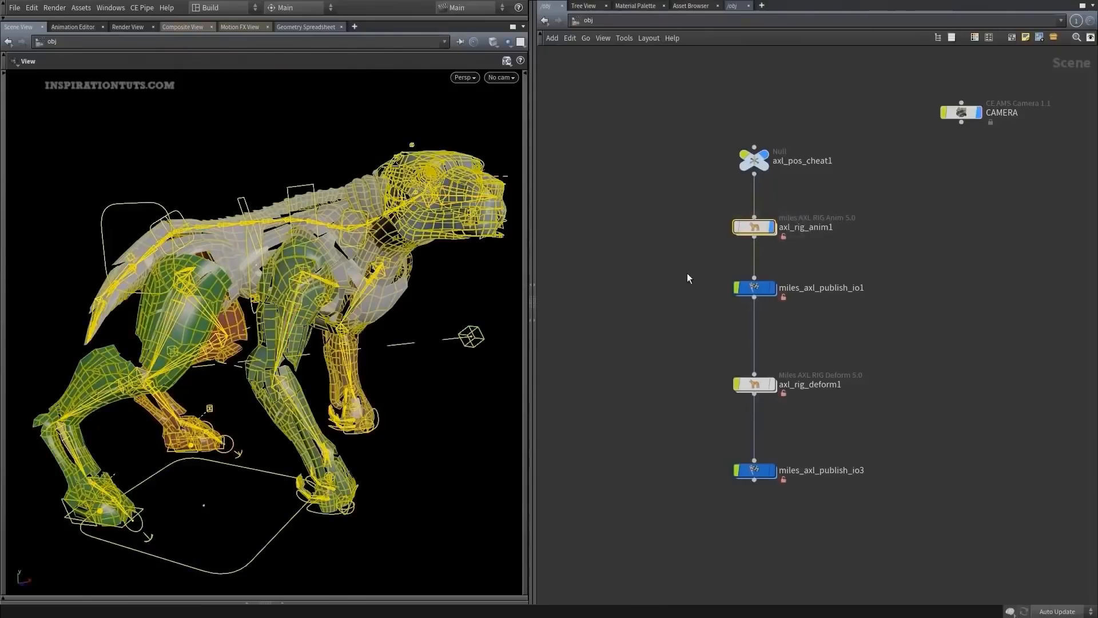
Dive into the axl_rig_anim1 rig network, then into its R_arm node
{"action": "double_click", "coordinate": [754, 227]}
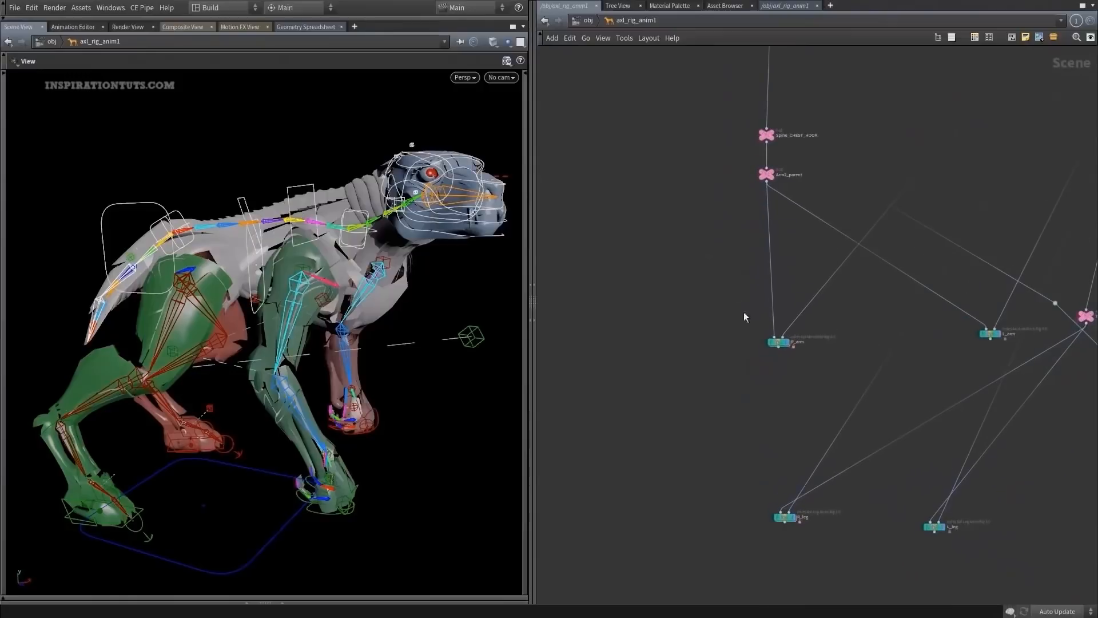
{"action": "left_click", "coordinate": [939, 527]}
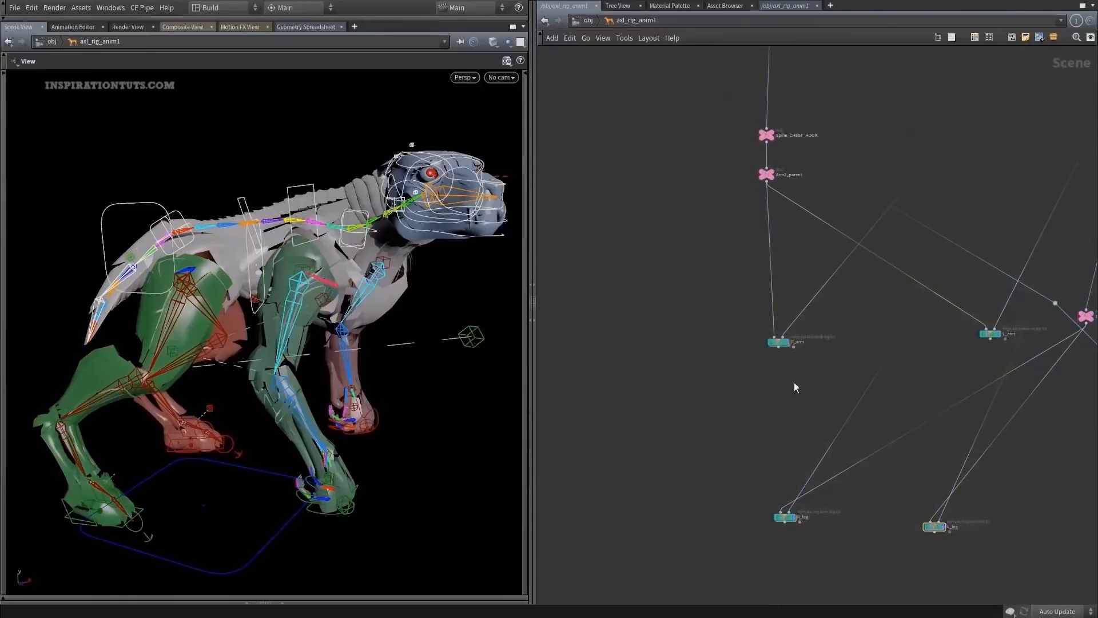
{"action": "double_click", "coordinate": [780, 343]}
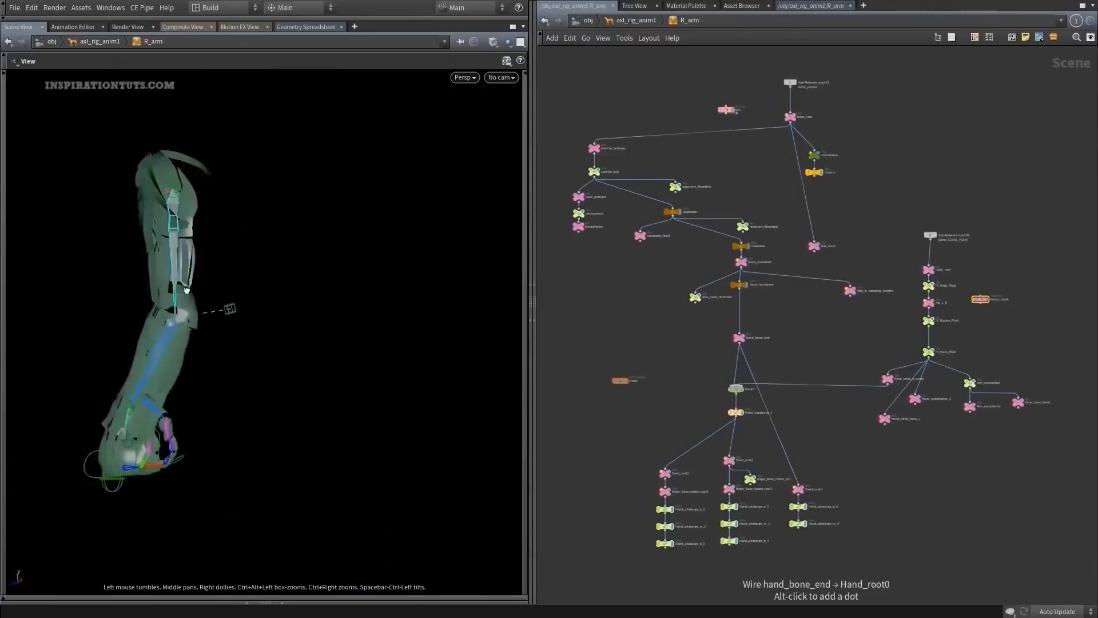
{"action": "left_click_drag", "start_coordinate": [185, 287], "coordinate": [322, 298]}
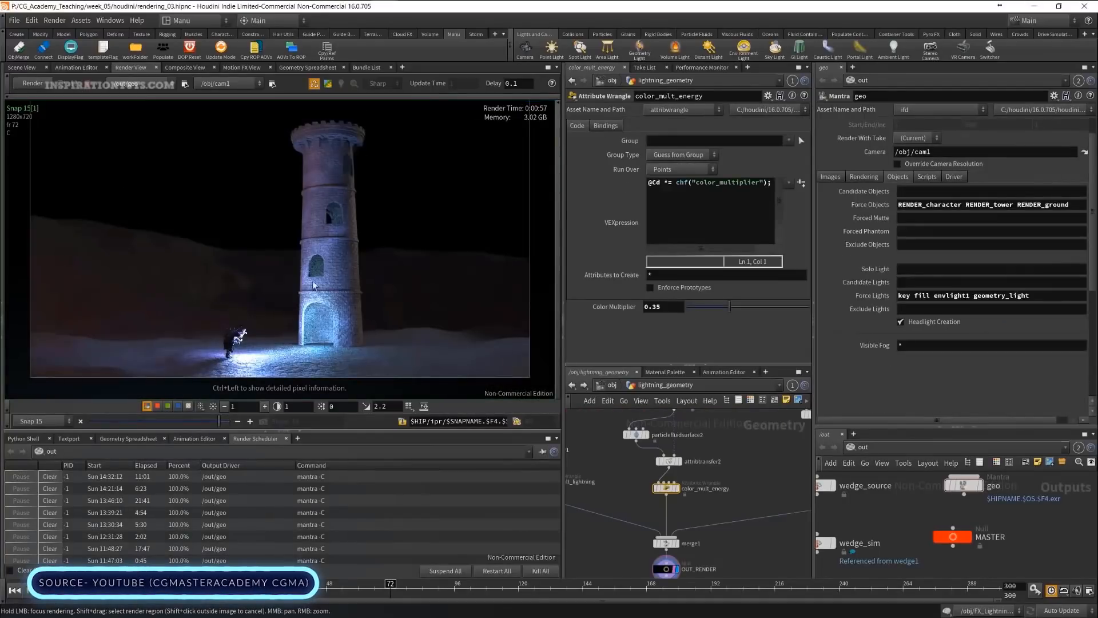
{"action": "mouse_move", "coordinate": [418, 261]}
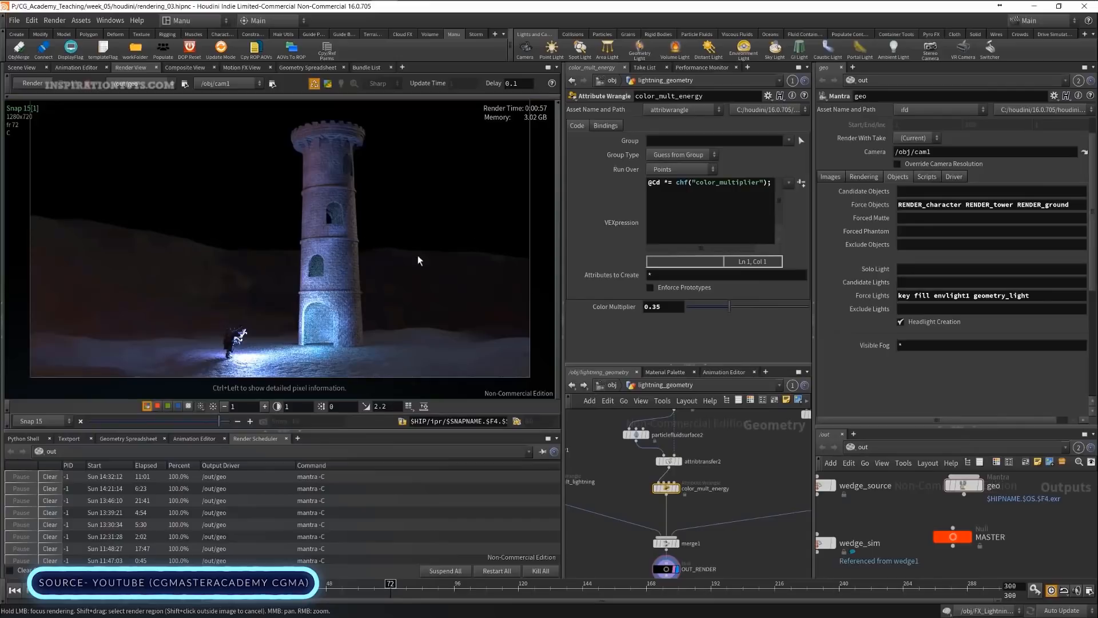
{"action": "mouse_move", "coordinate": [262, 261]}
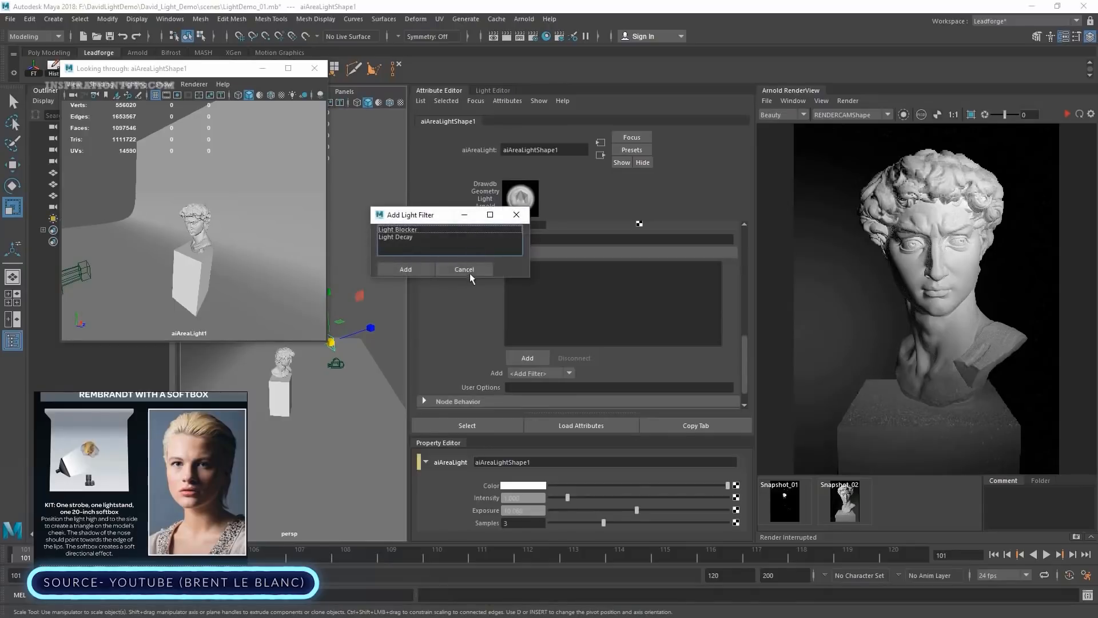
Cancel the Add Light Filter dialog for the Arnold area light
{"action": "left_click", "coordinate": [569, 372]}
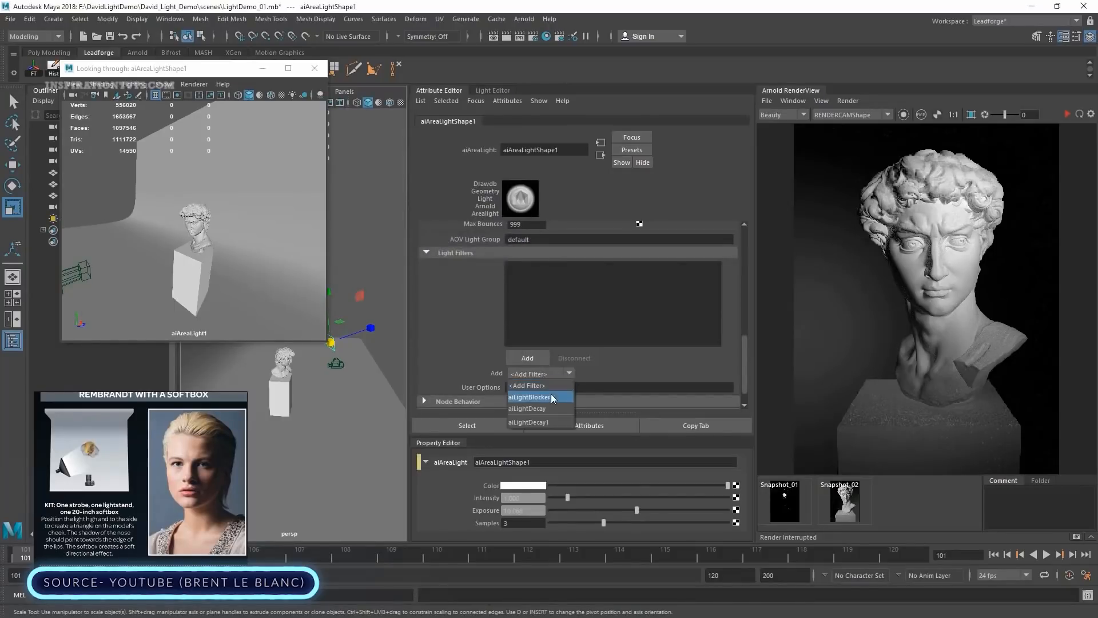
{"action": "mouse_move", "coordinate": [542, 409]}
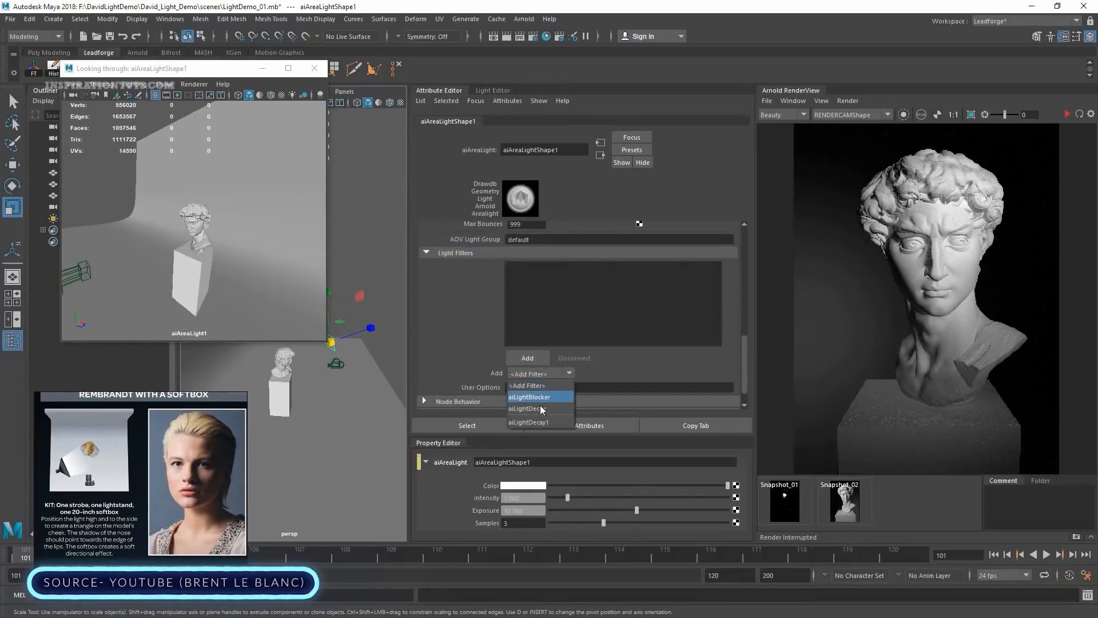